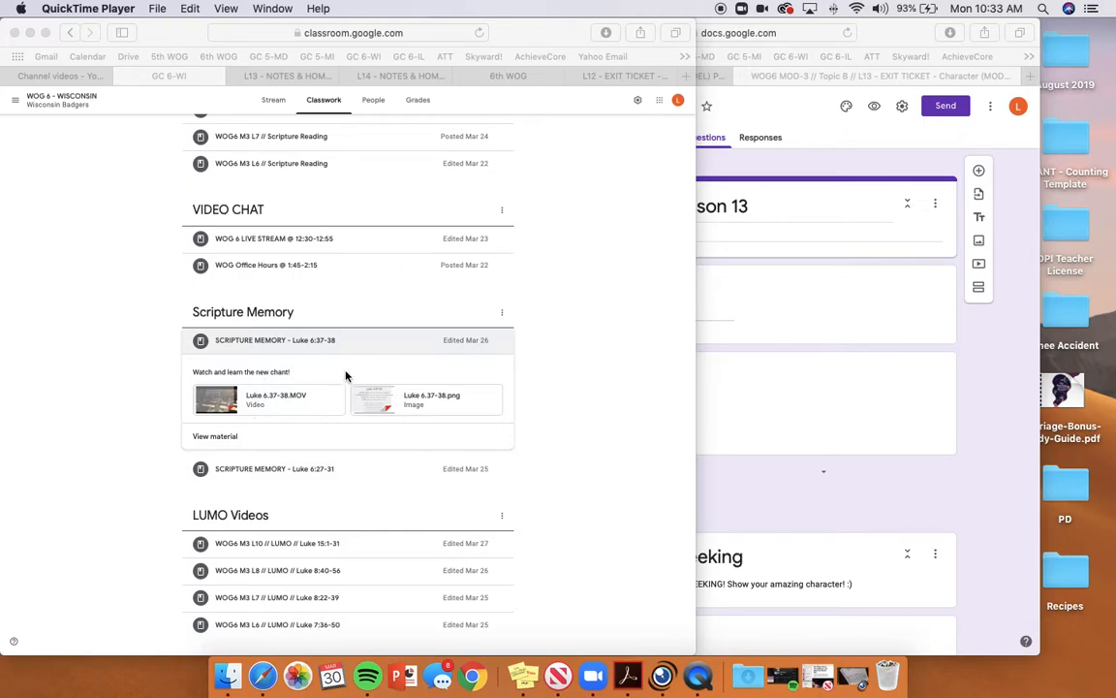
Step: Scroll the Classwork list around the expanded Luke 6:37-38 Scripture Memory post
{"action": "scroll", "scroll_direction": "up", "scroll_amount": 3}
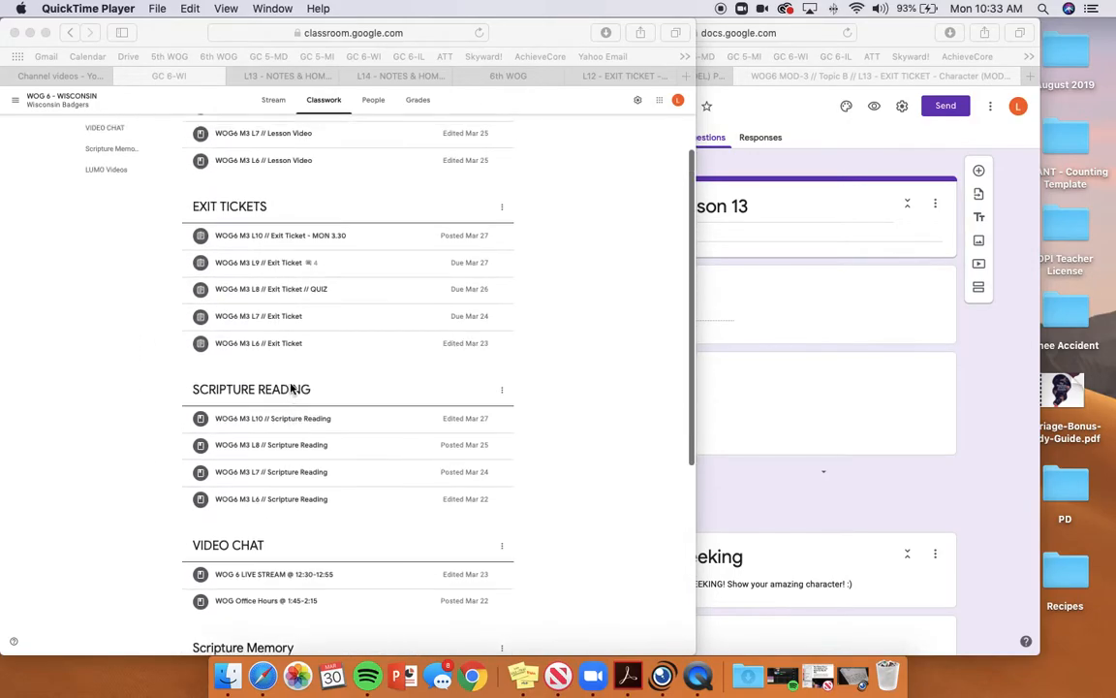
{"action": "scroll", "scroll_direction": "down", "scroll_amount": 3}
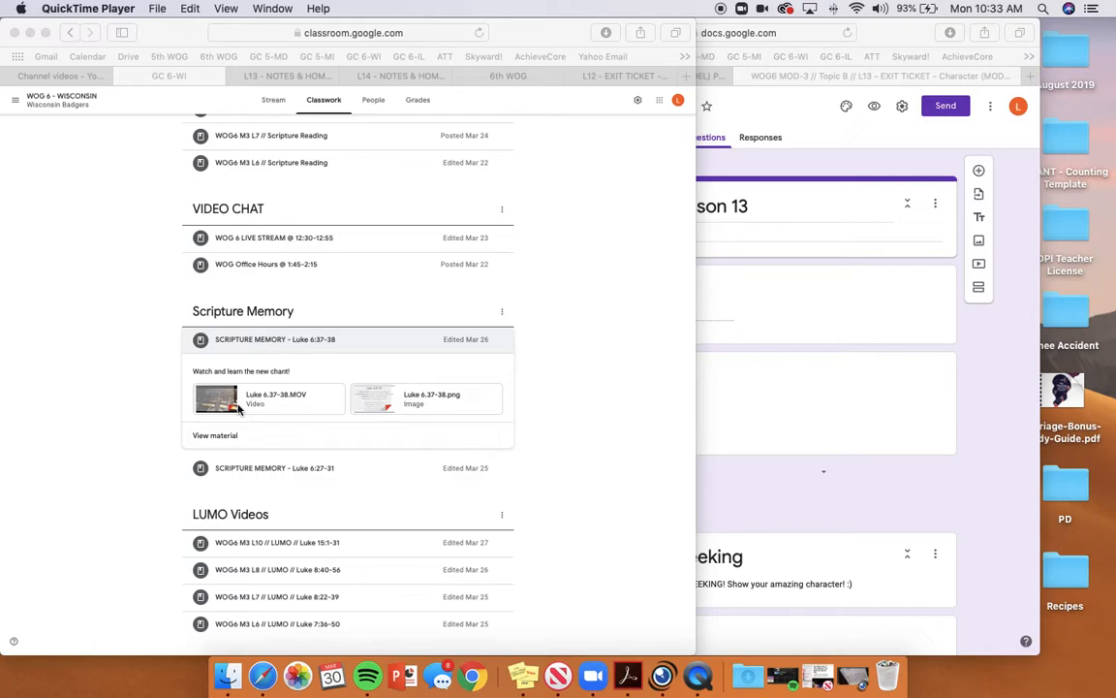
{"action": "mouse_move", "coordinate": [851, 296]}
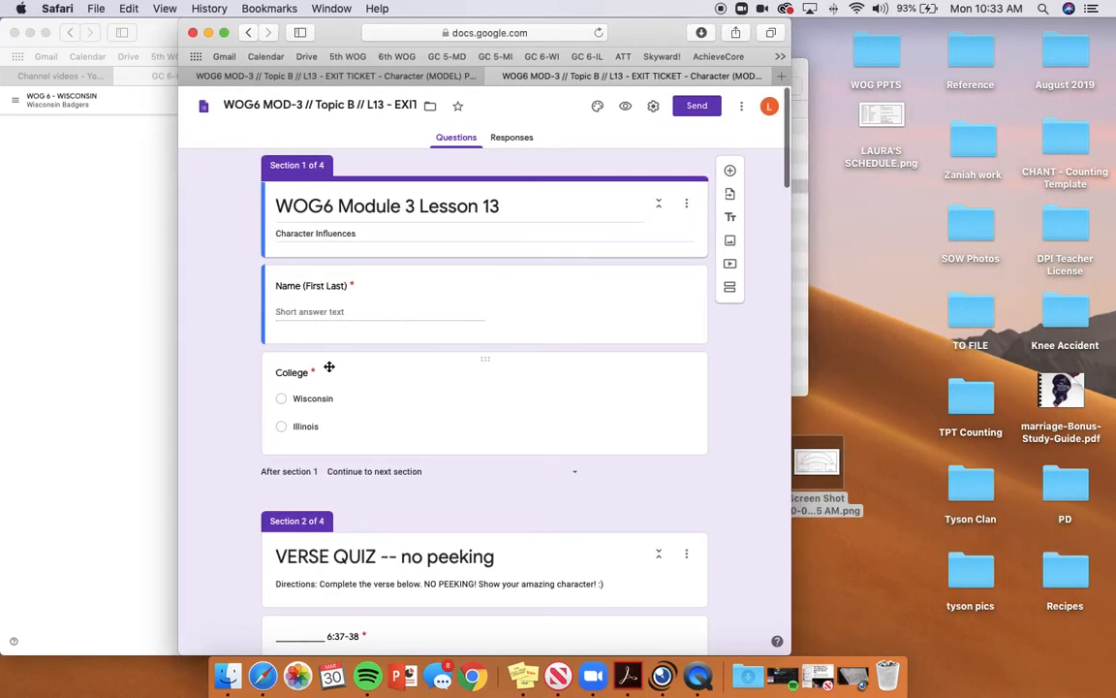
Step: Scroll past the verse-quiz questions to the Luke 15:11-32 Character Influences section
{"action": "scroll", "scroll_direction": "down", "scroll_amount": 3}
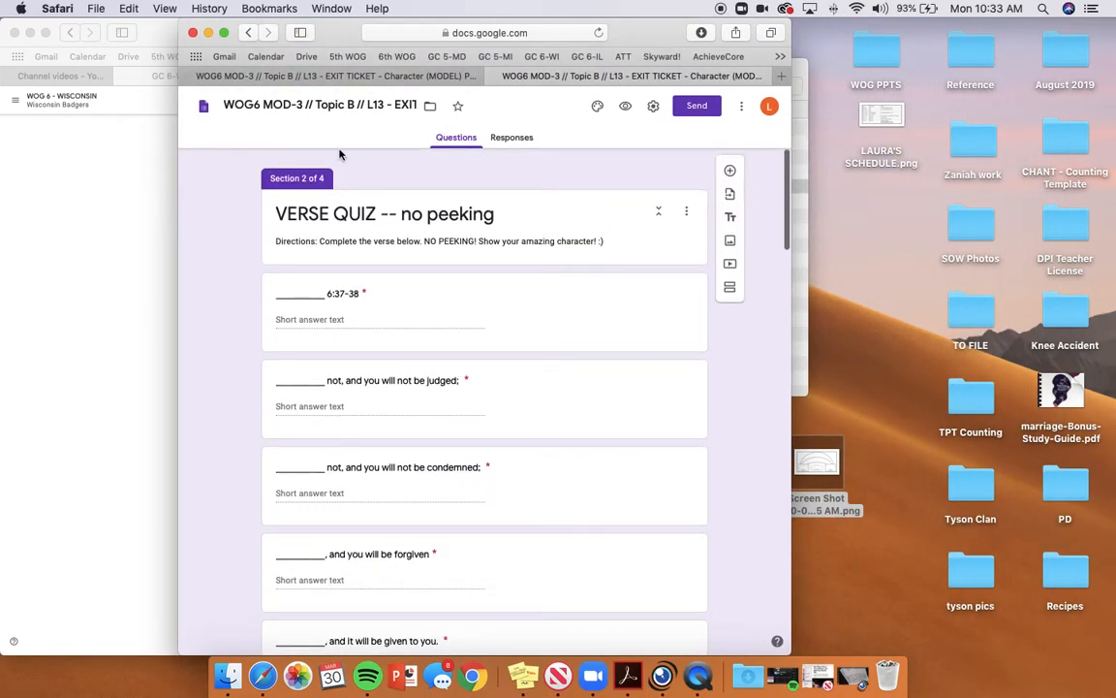
{"action": "scroll", "scroll_direction": "down", "scroll_amount": 3}
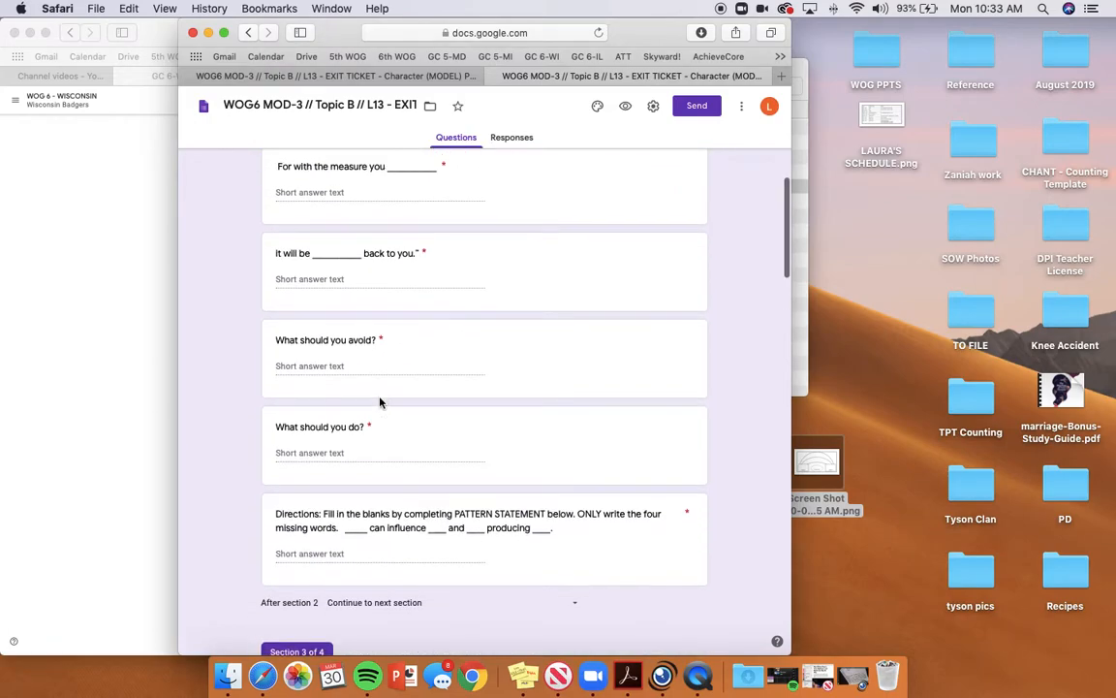
{"action": "scroll", "scroll_direction": "down", "scroll_amount": 3}
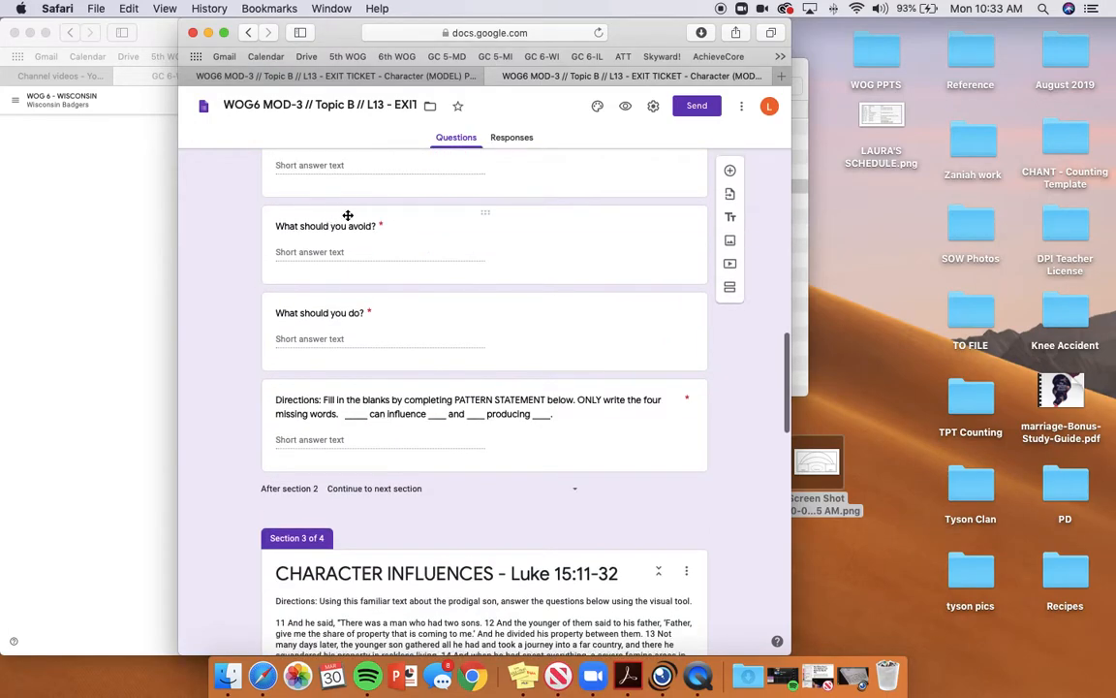
{"action": "scroll", "scroll_direction": "down", "scroll_amount": 3}
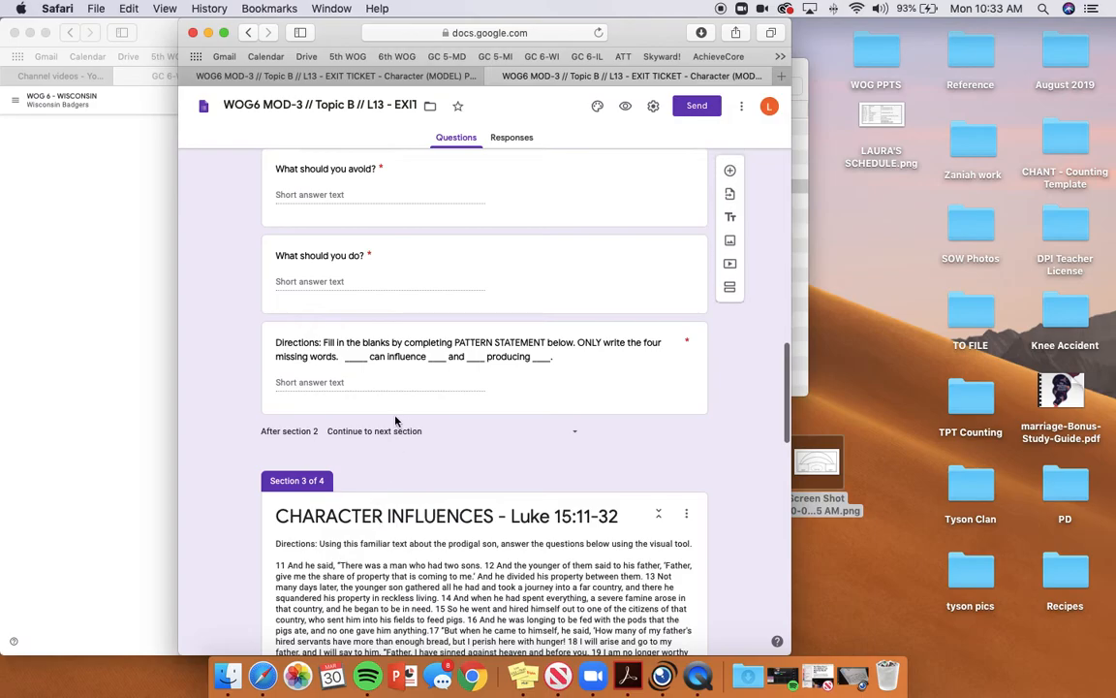
{"action": "scroll", "scroll_direction": "down", "scroll_amount": 3}
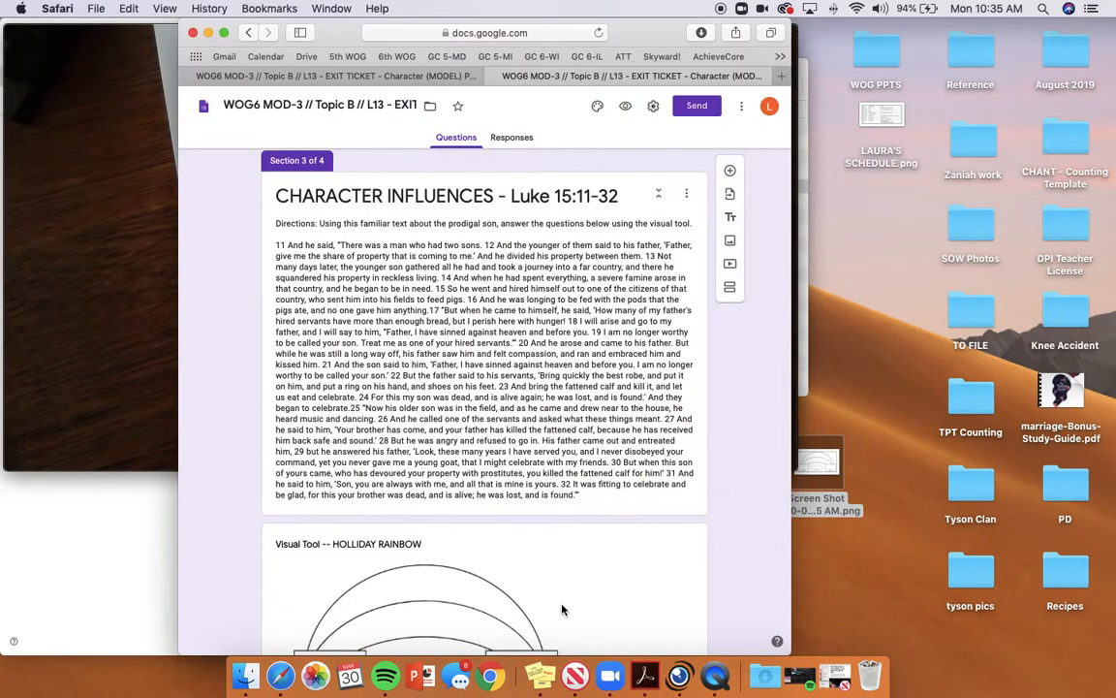
{"action": "mouse_move", "coordinate": [412, 153]}
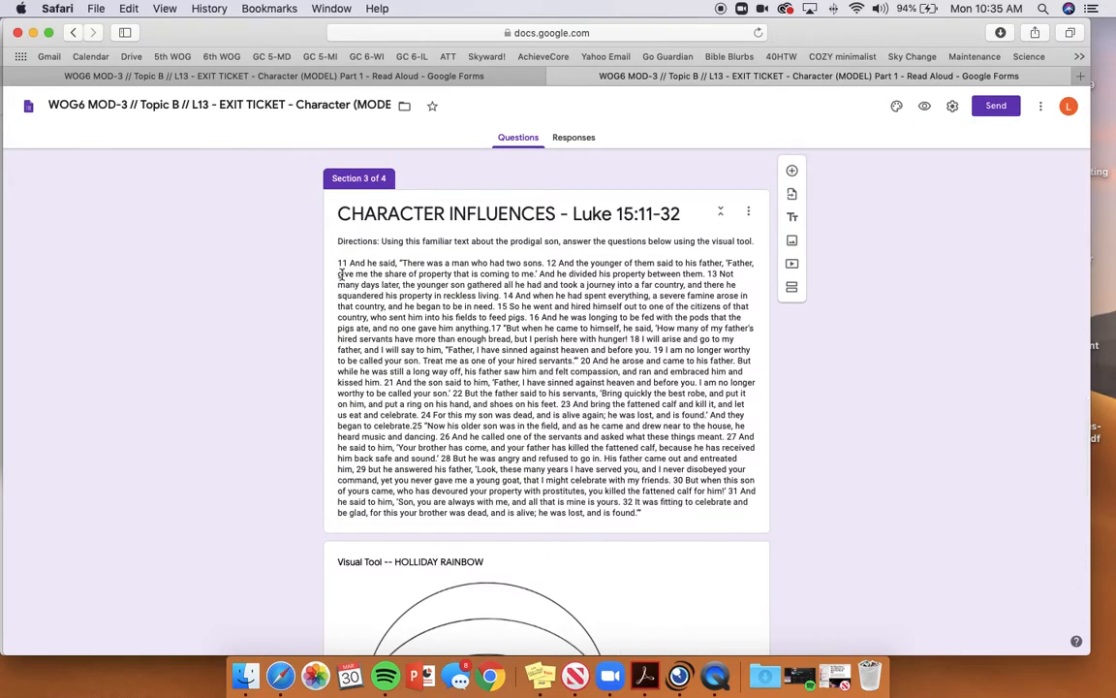
Step: Select the Prodigal Son passage in section 3 and scroll to its character questions
{"action": "left_click", "coordinate": [546, 387]}
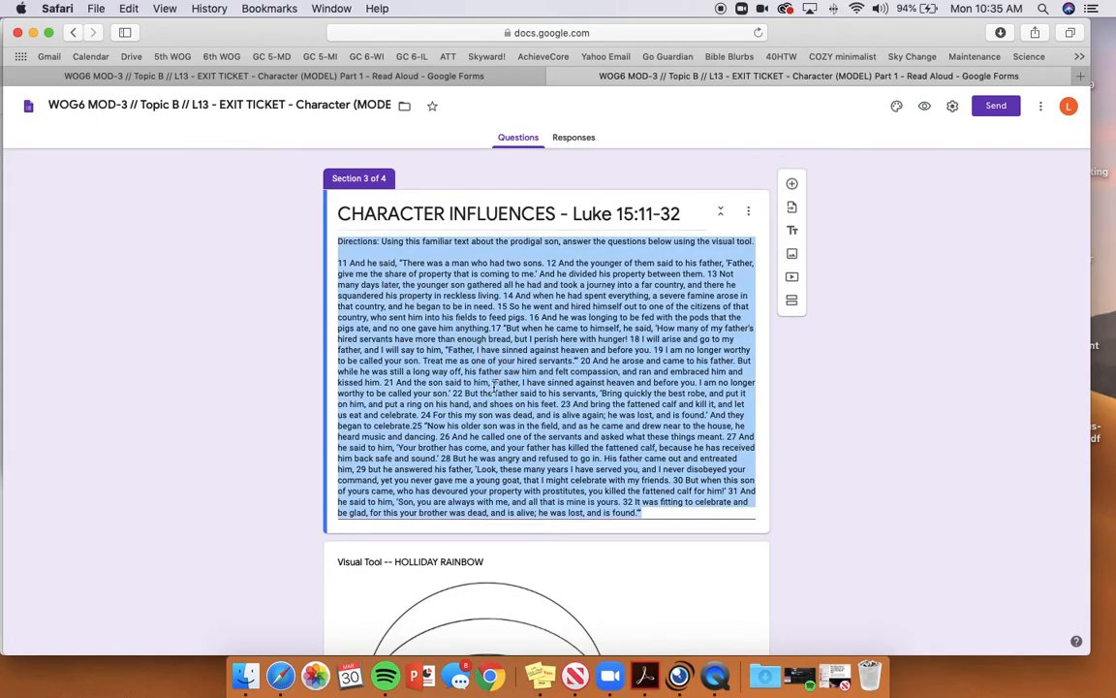
{"action": "scroll", "scroll_direction": "down", "scroll_amount": 3}
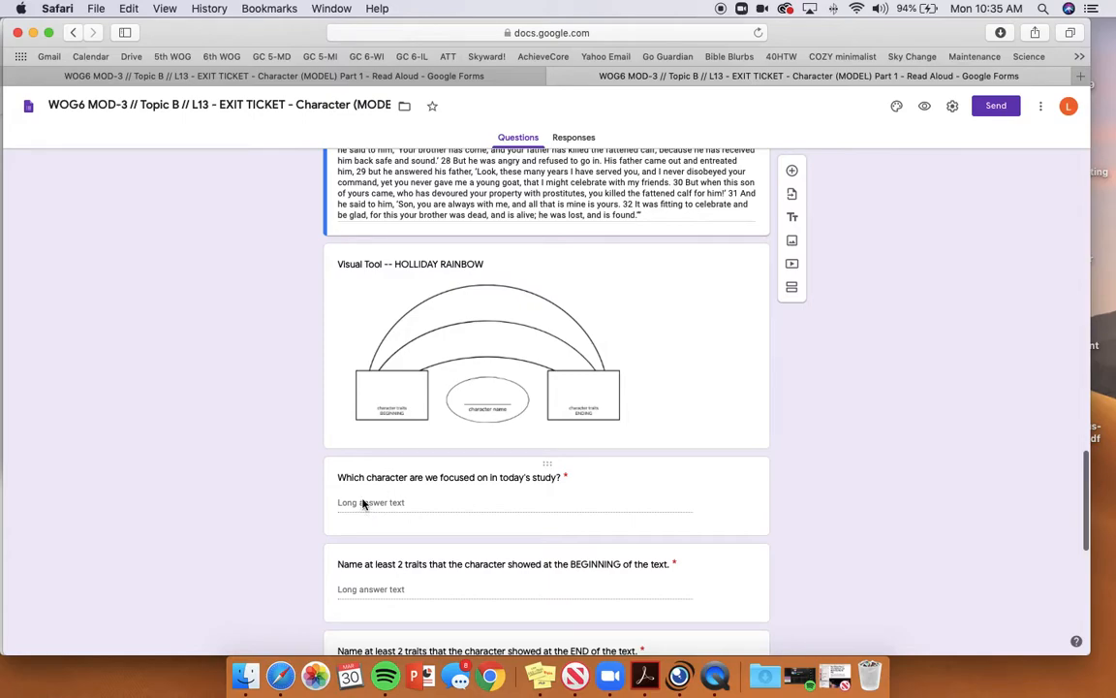
{"action": "mouse_move", "coordinate": [369, 514]}
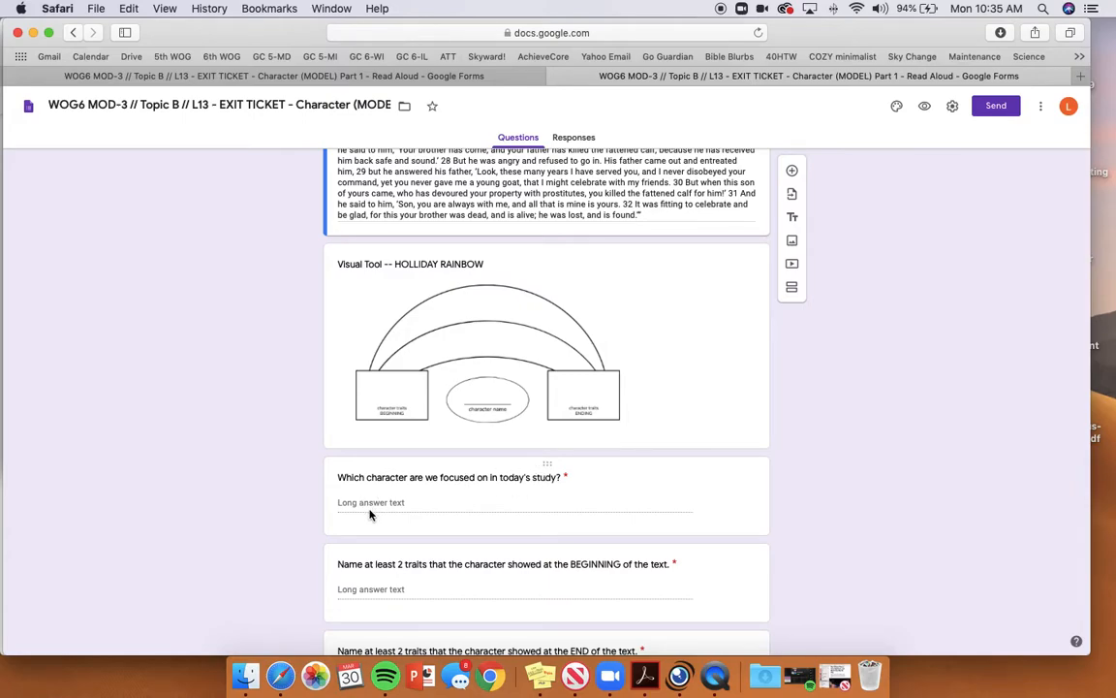
Step: Scroll through the section 3 influence questions to section 4's RACE-format question
{"action": "scroll", "scroll_direction": "down", "scroll_amount": 3}
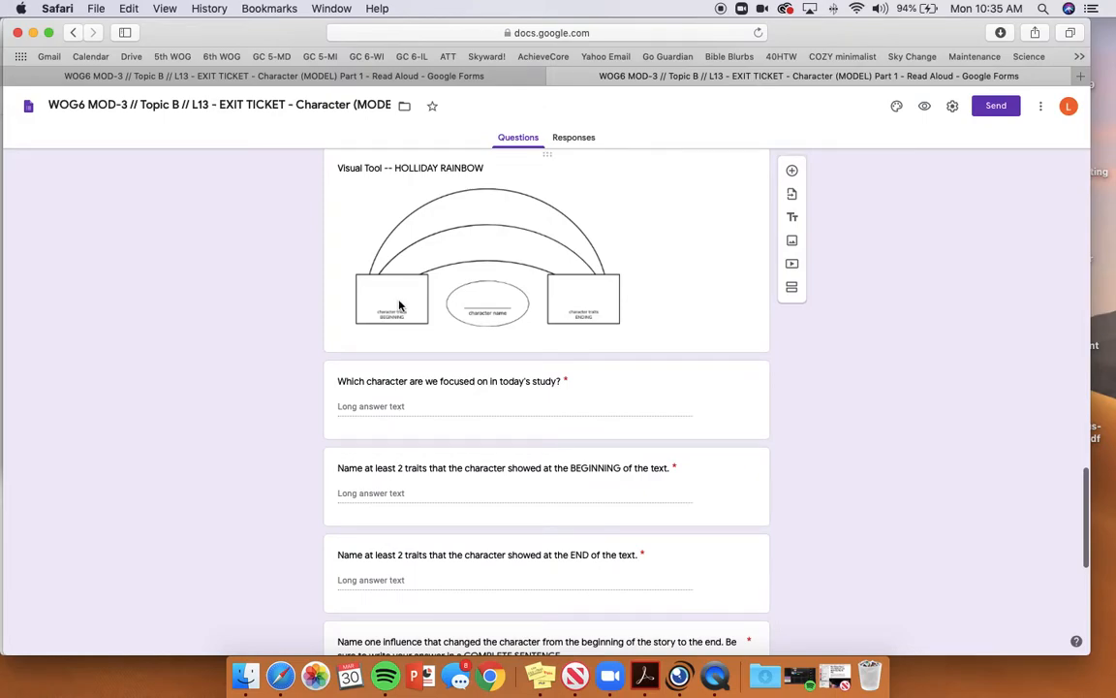
{"action": "mouse_move", "coordinate": [470, 529]}
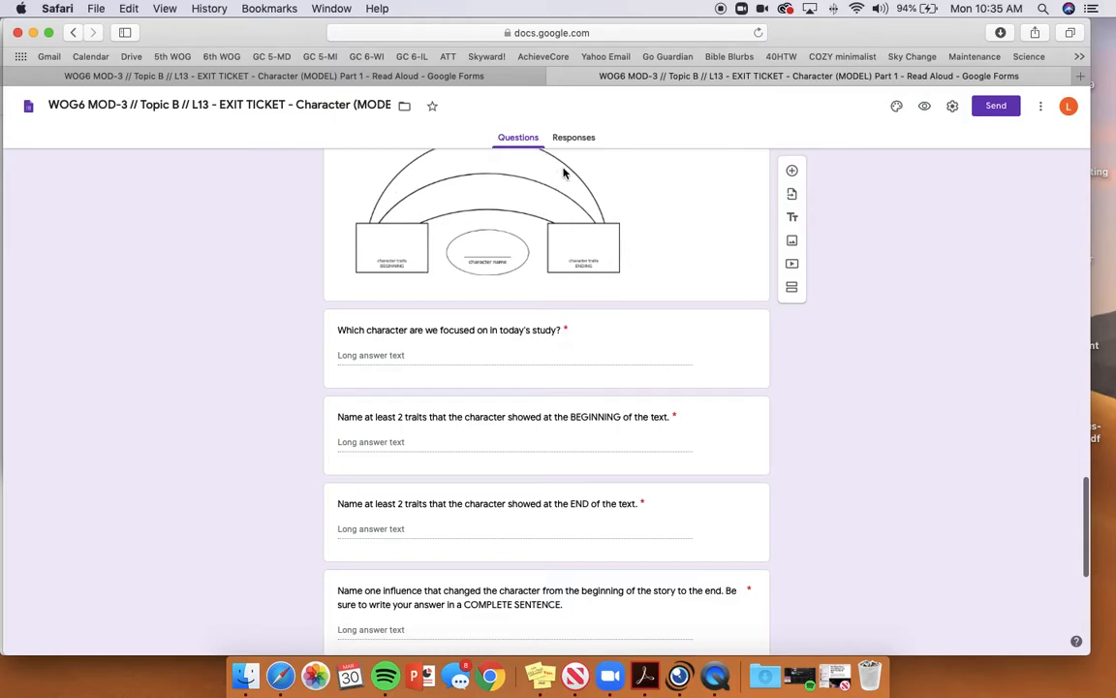
{"action": "scroll", "scroll_direction": "down", "scroll_amount": 3}
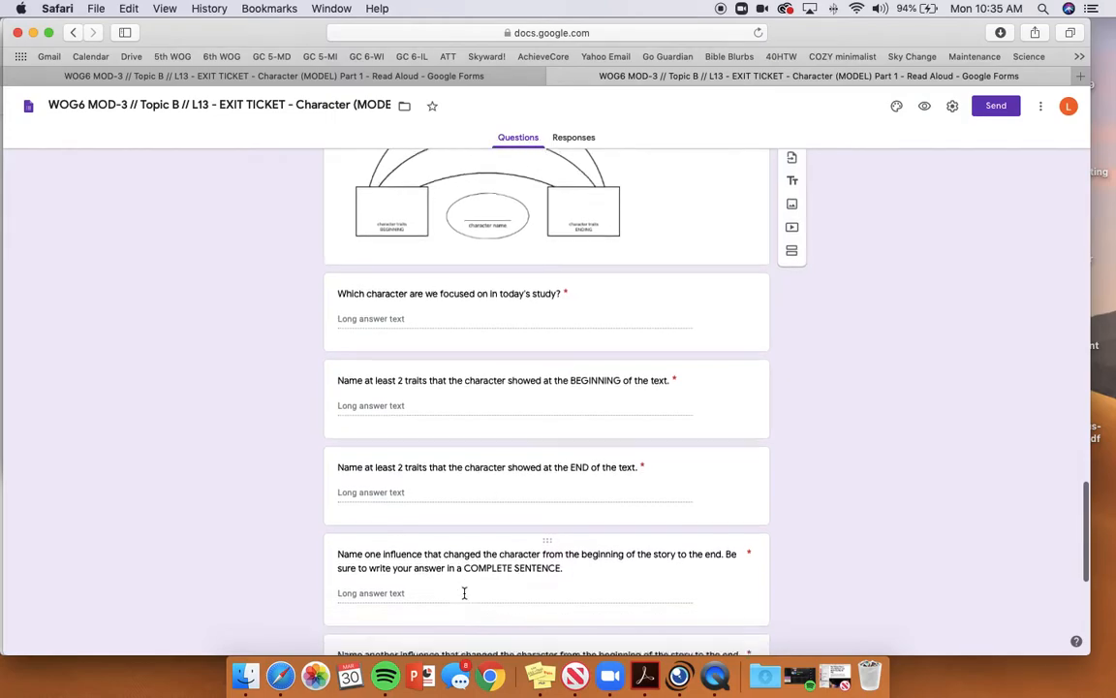
{"action": "scroll", "scroll_direction": "down", "scroll_amount": 3}
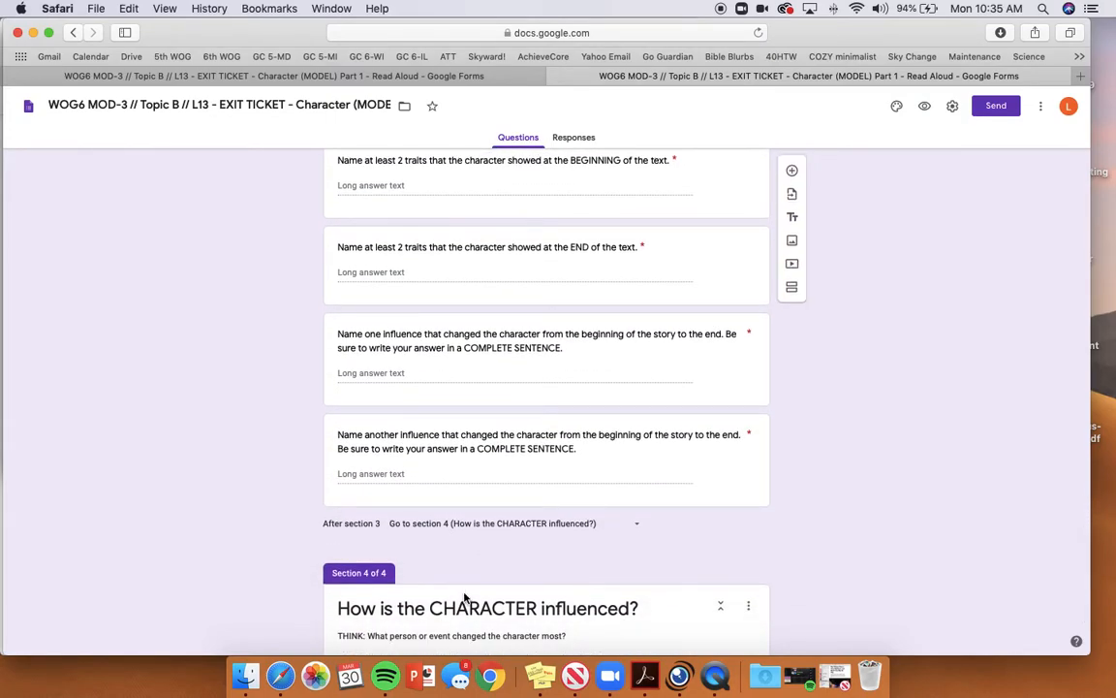
{"action": "scroll", "scroll_direction": "down", "scroll_amount": 3}
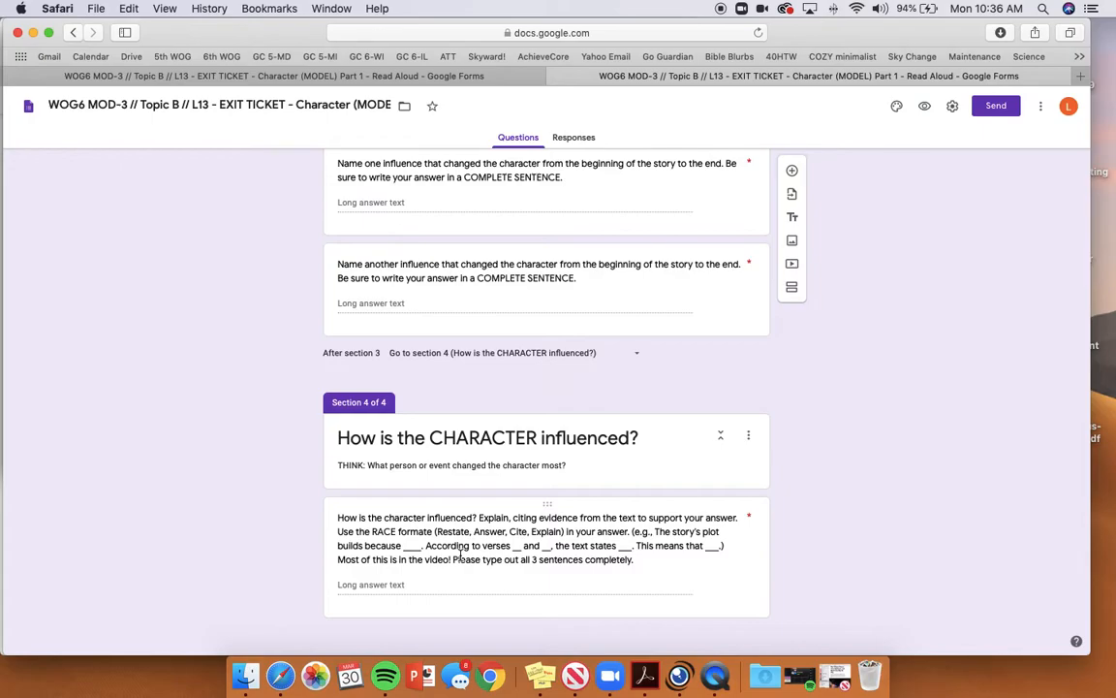
Step: Paste the Luke 15:11-32 passage into section 4 and delete the video sentence from its question
{"action": "scroll", "scroll_direction": "up", "scroll_amount": 3}
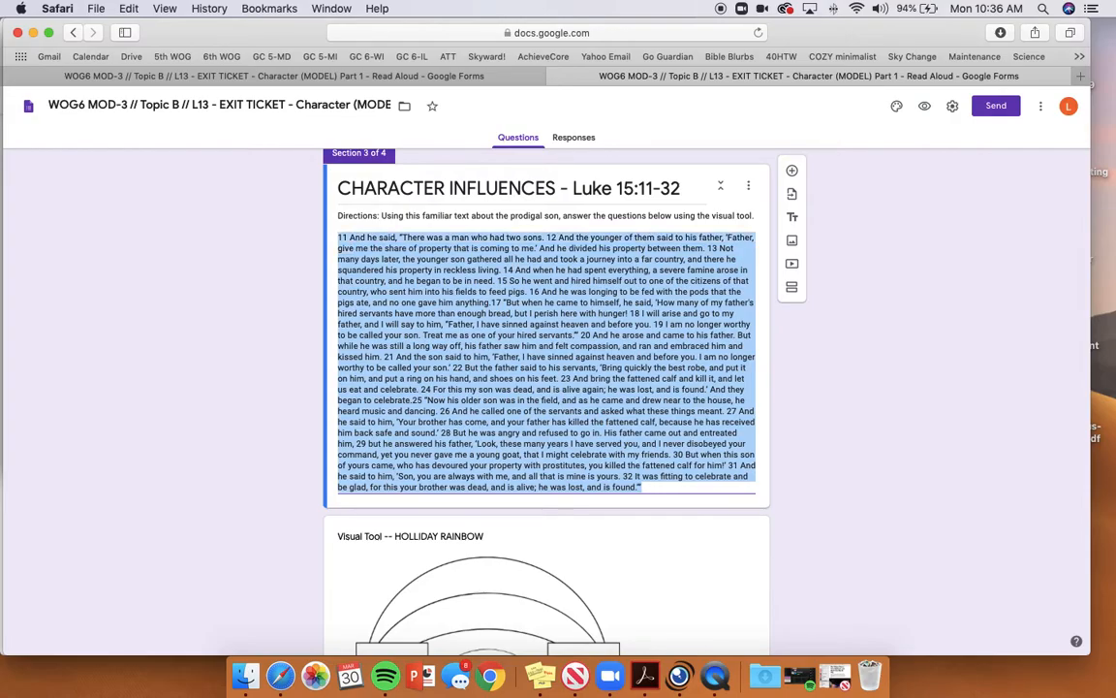
{"action": "scroll", "scroll_direction": "down", "scroll_amount": 3}
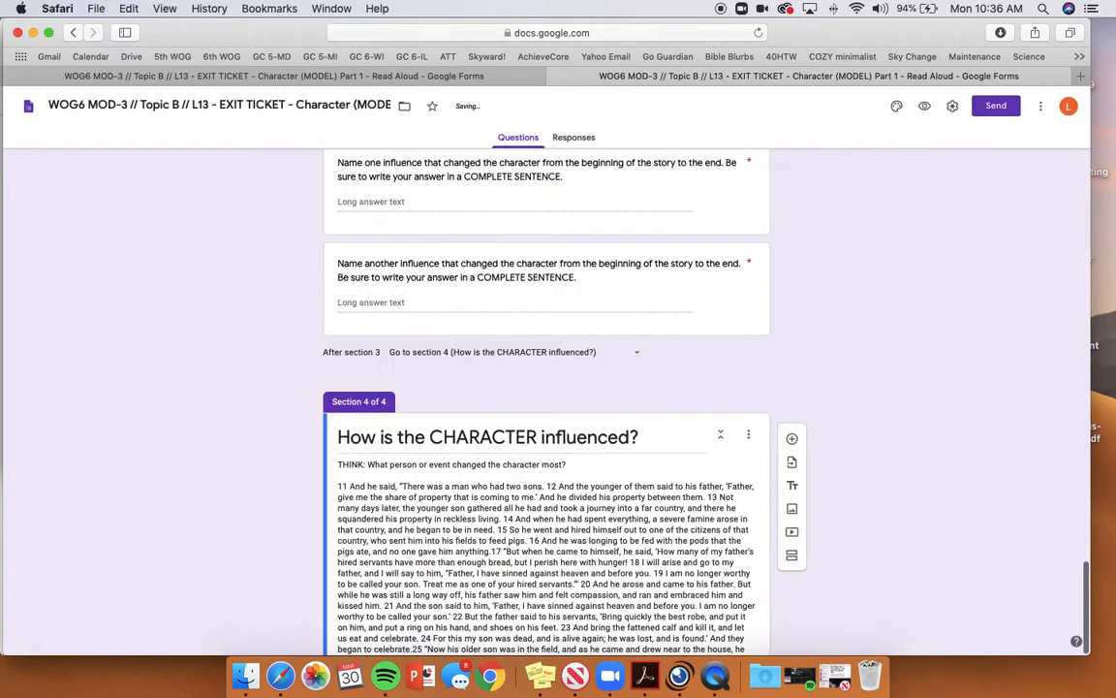
{"action": "scroll", "scroll_direction": "down", "scroll_amount": 3}
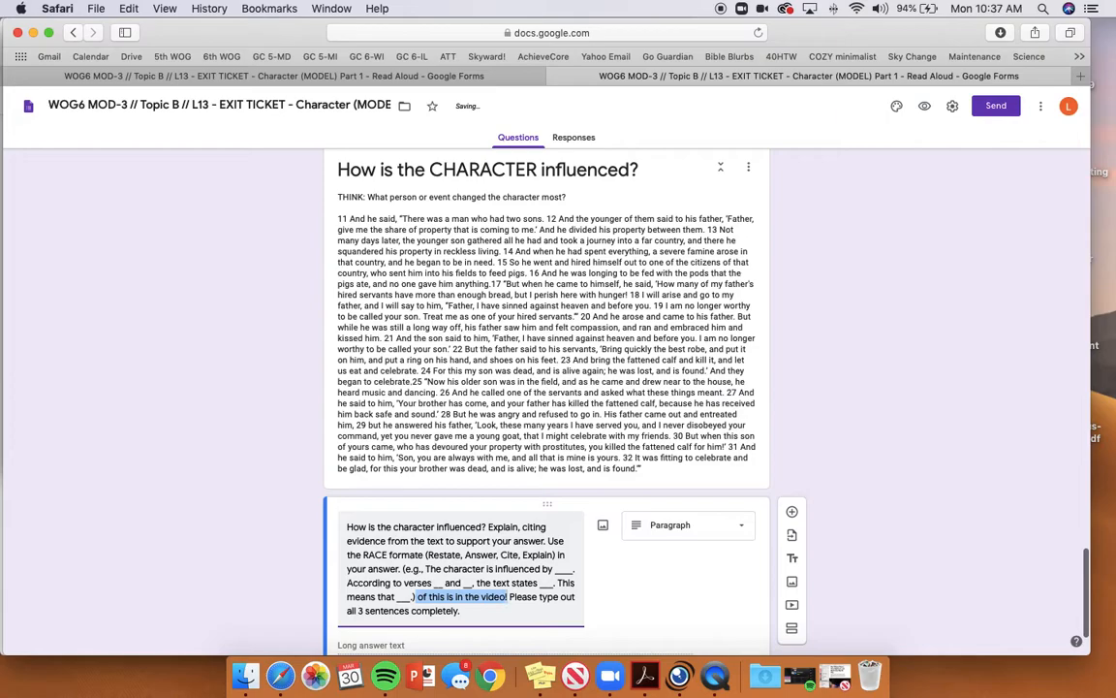
{"action": "key", "text": "Backspace"}
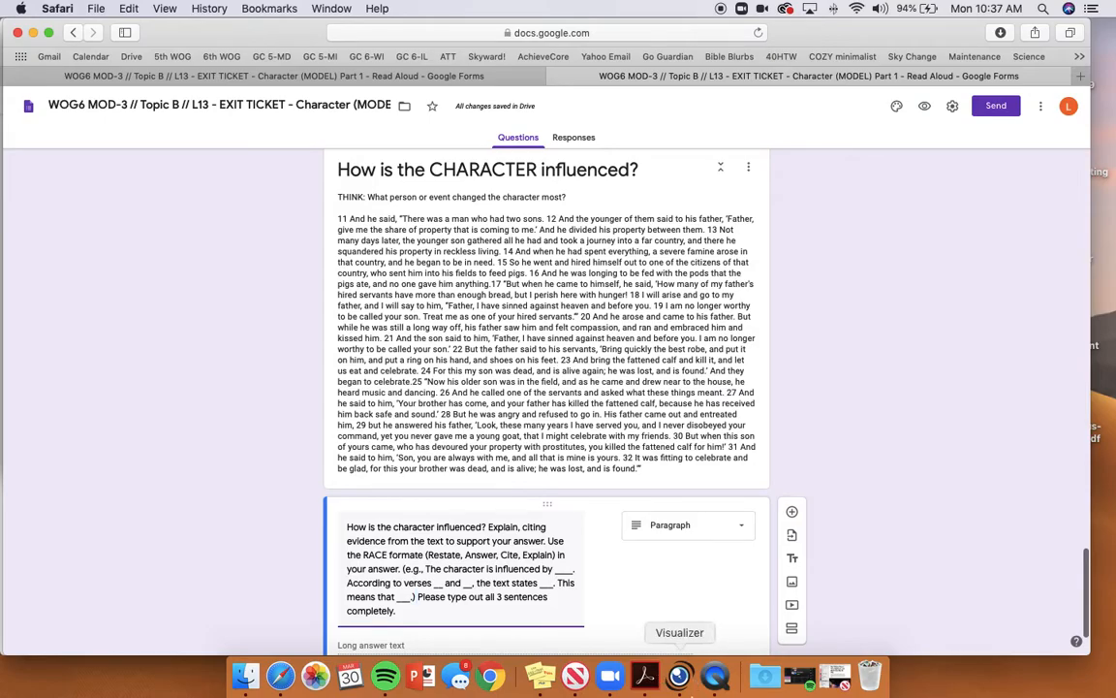
Step: Scroll back over the form, then show the graphic-organizer notes full screen on the document camera
{"action": "scroll", "scroll_direction": "down", "scroll_amount": 3}
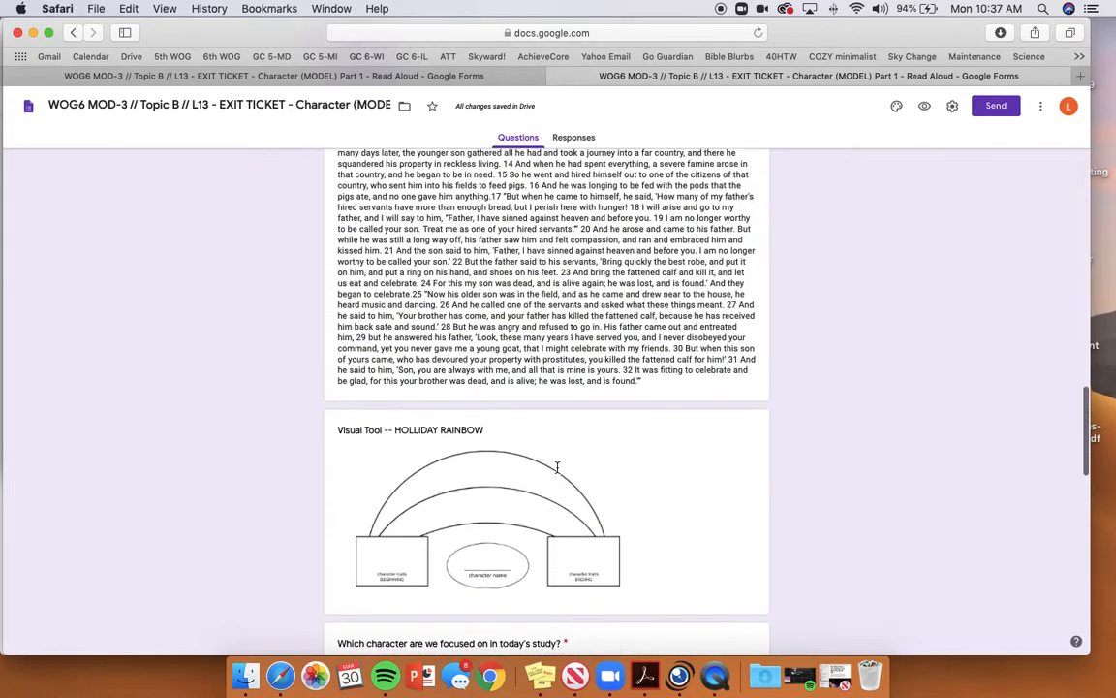
{"action": "scroll", "scroll_direction": "up", "scroll_amount": 3}
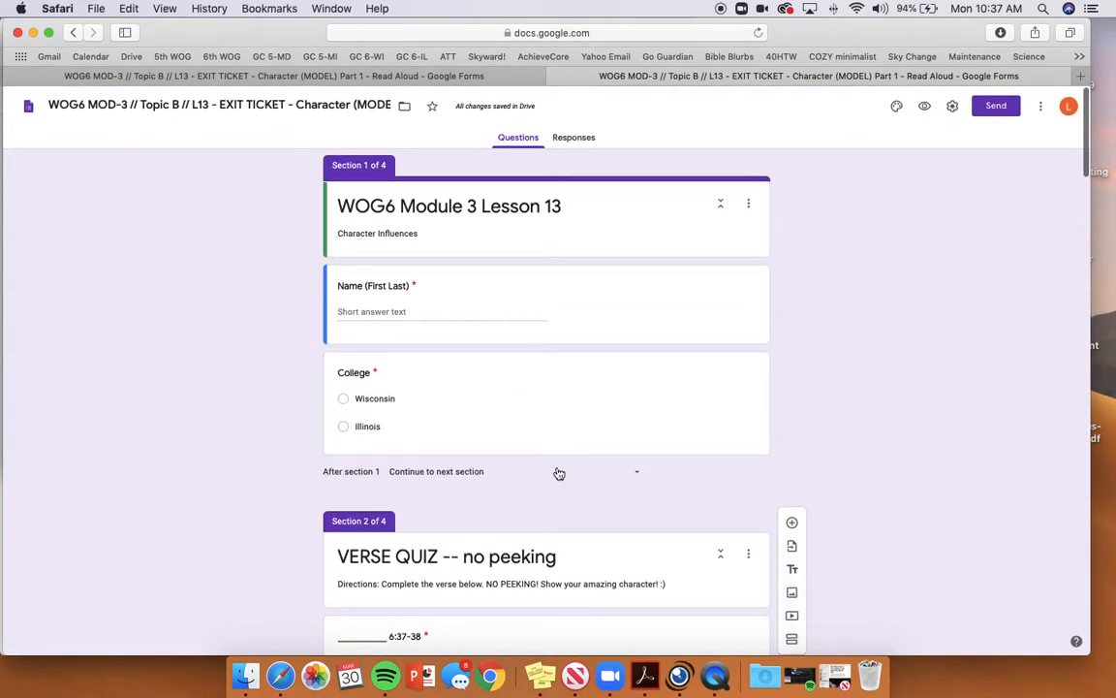
{"action": "scroll", "scroll_direction": "down", "scroll_amount": 3}
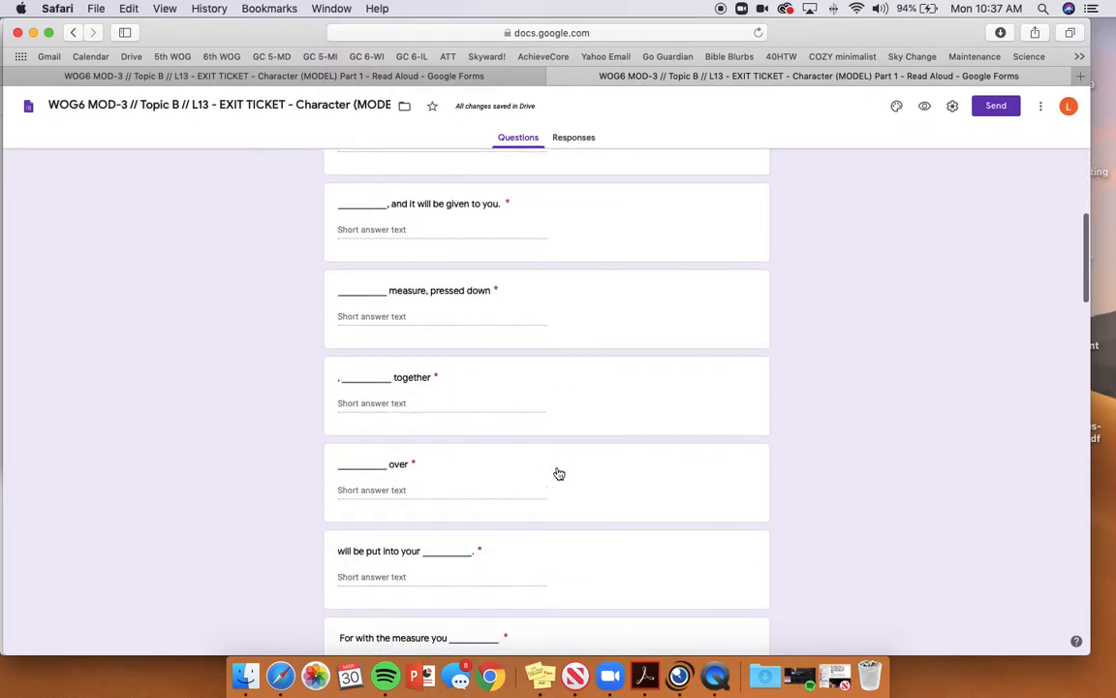
{"action": "scroll", "scroll_direction": "down", "scroll_amount": 3}
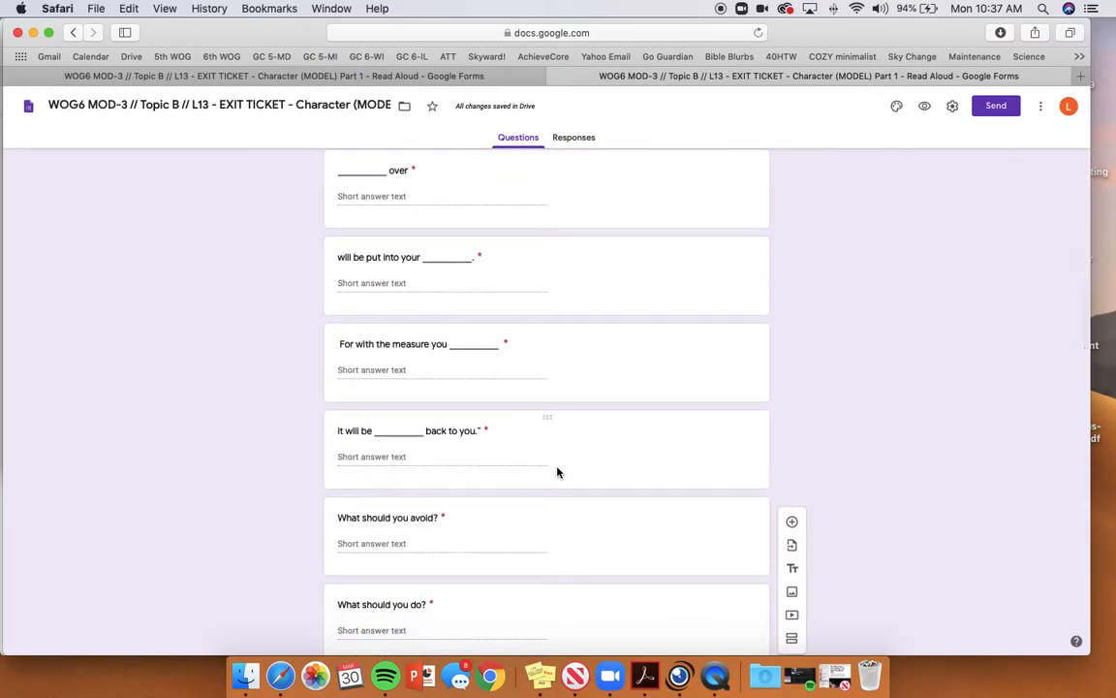
{"action": "mouse_move", "coordinate": [679, 675]}
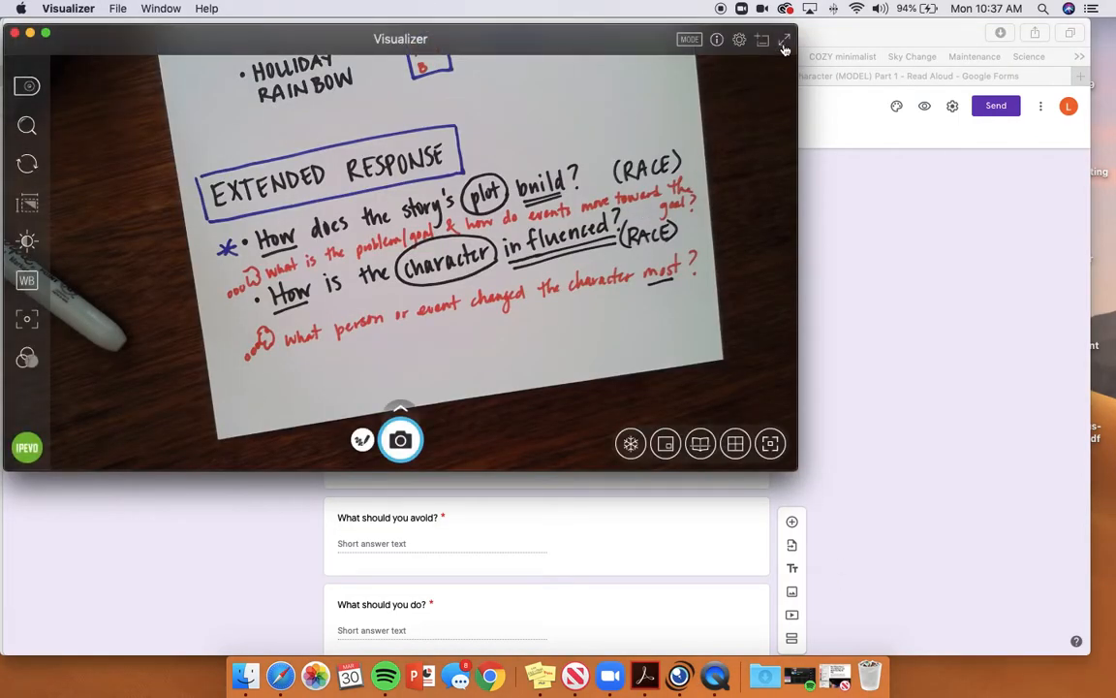
{"action": "left_click", "coordinate": [785, 39]}
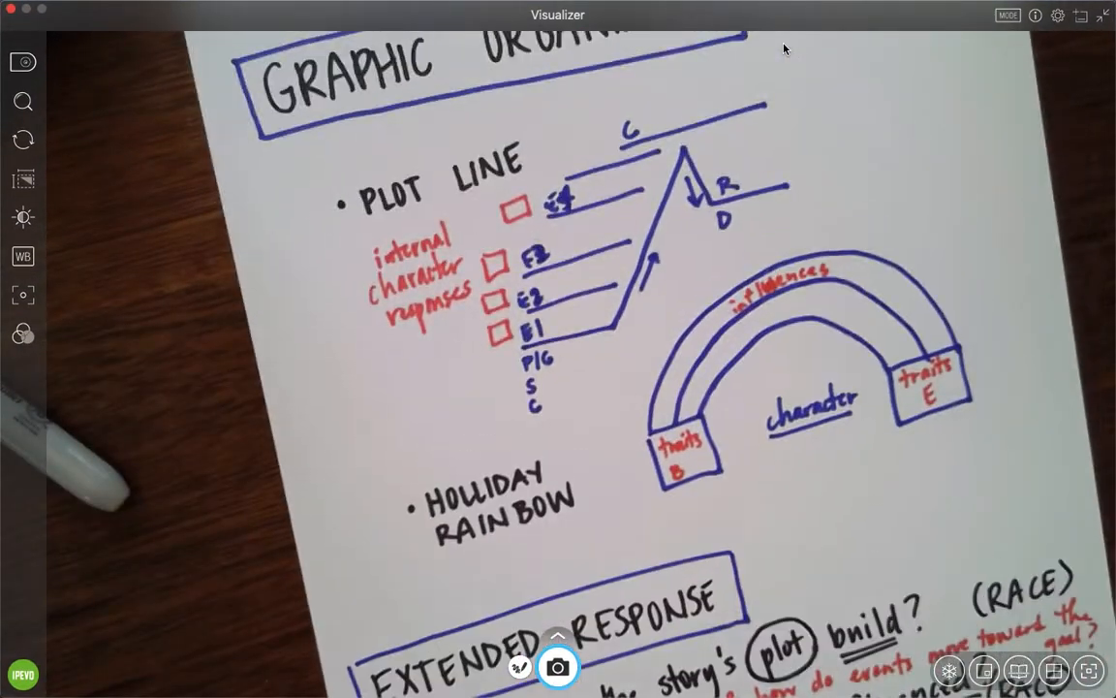